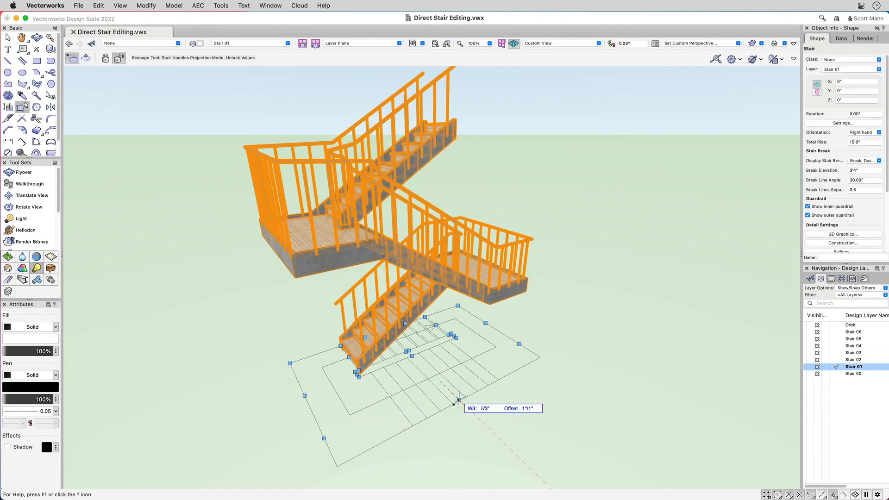
{"action": "mouse_move", "coordinate": [543, 296]}
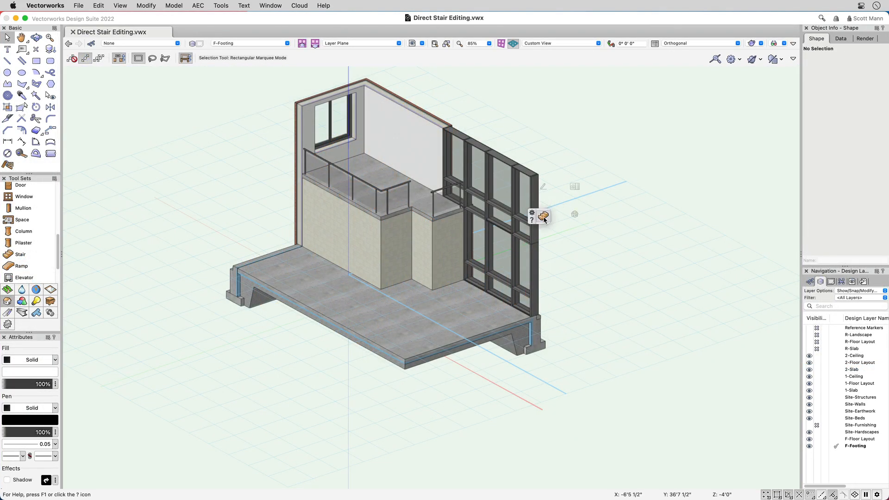
Step: Browse the L-shaped, O-shaped and metric straight stair styles in the Stair tool's style library
{"action": "left_click", "coordinate": [20, 254]}
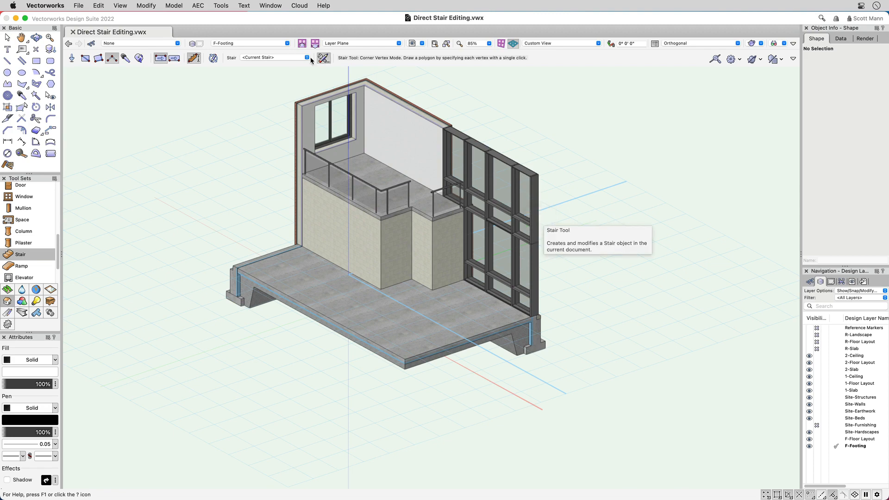
{"action": "left_click", "coordinate": [323, 59]}
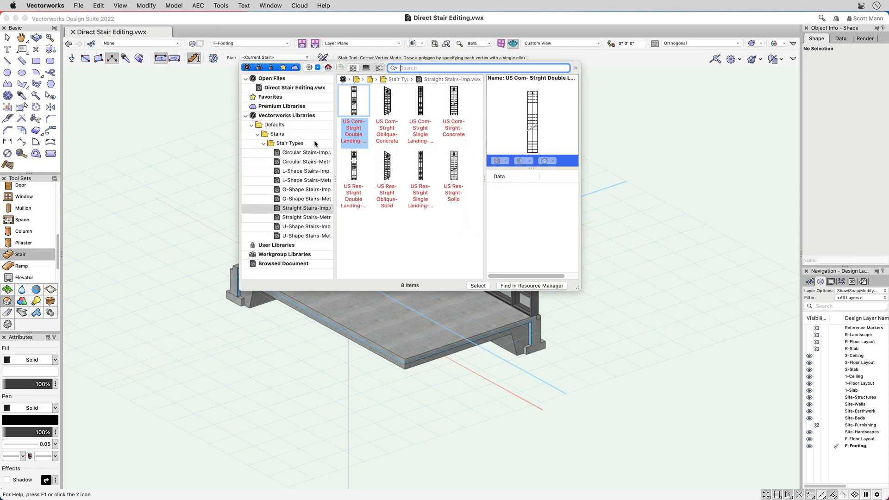
{"action": "left_click", "coordinate": [306, 171]}
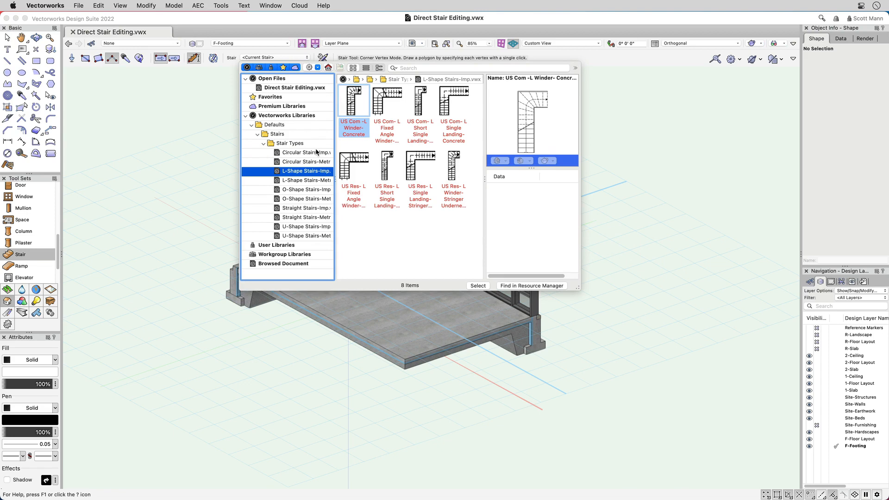
{"action": "left_click", "coordinate": [306, 189]}
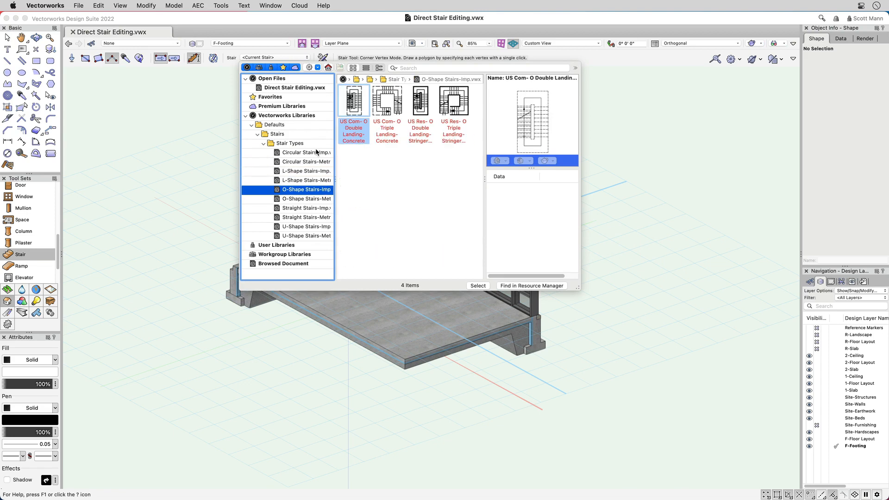
{"action": "left_click", "coordinate": [305, 218]}
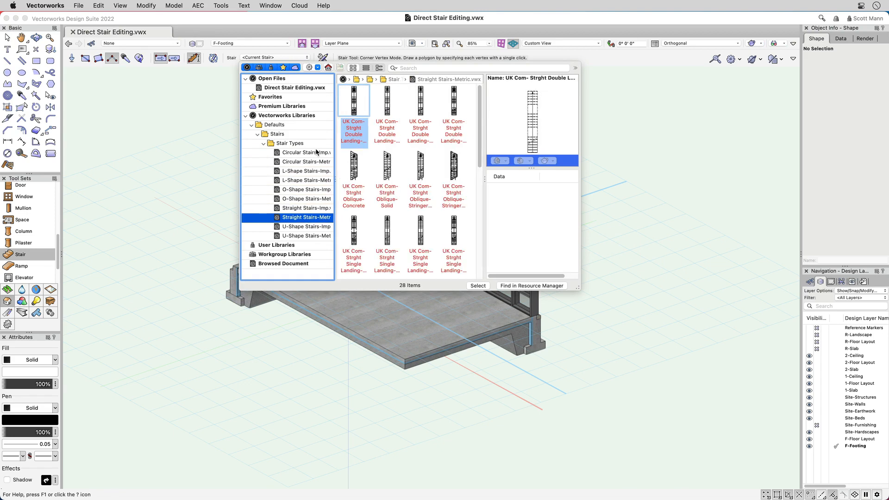
{"action": "left_click", "coordinate": [307, 235]}
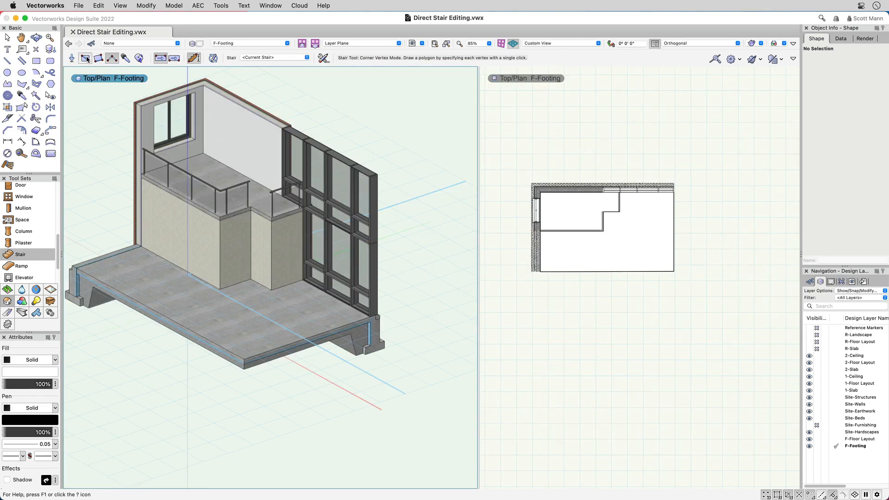
Step: Place the straight concrete entry stair at the front edge of the slab on 1-Floor Layout
{"action": "left_click", "coordinate": [85, 57]}
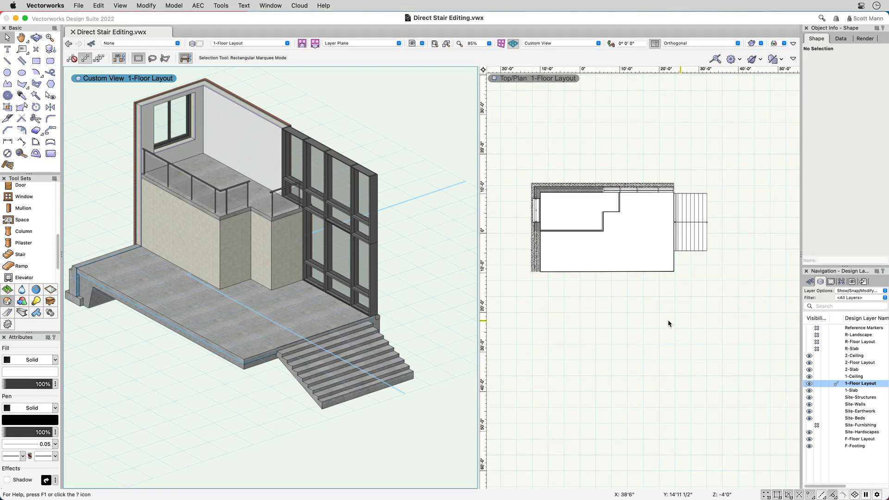
Step: Reactivate the Stair tool in Corner Vertex mode for the L-shaped stair
{"action": "left_click", "coordinate": [19, 254]}
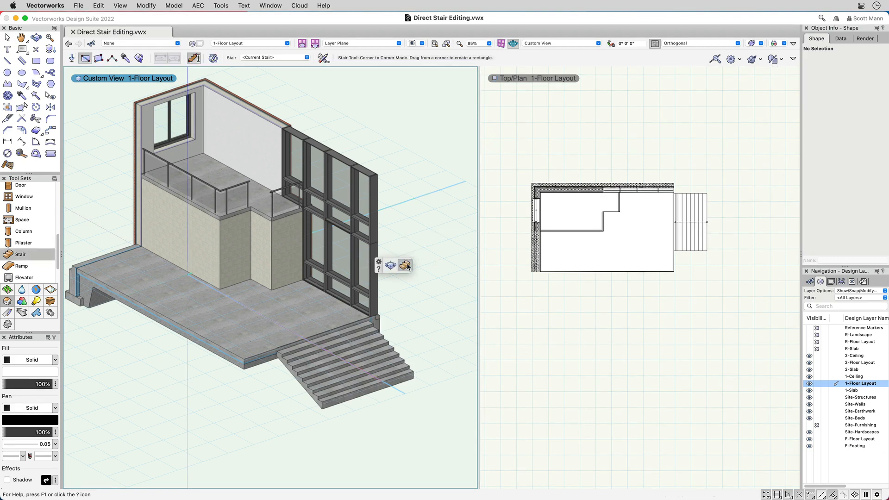
{"action": "left_click", "coordinate": [111, 58]}
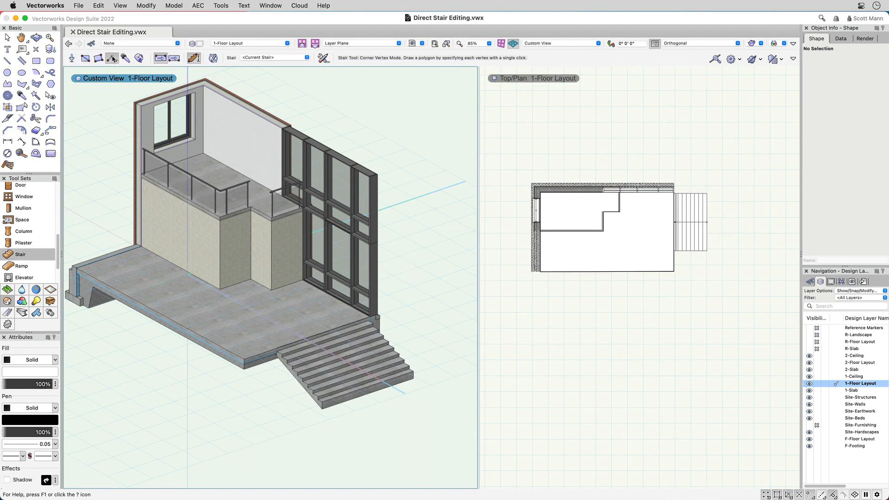
{"action": "mouse_move", "coordinate": [159, 259]}
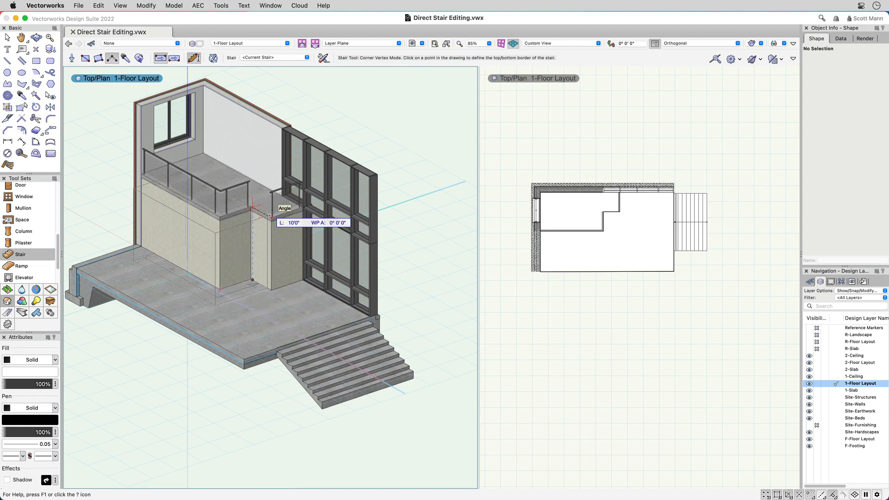
{"action": "mouse_move", "coordinate": [270, 215]}
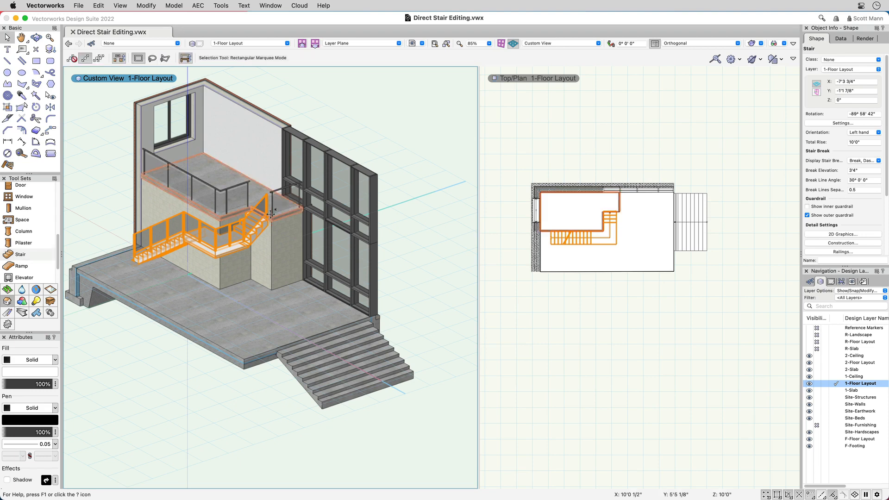
Step: Select the straight entry stair in plan and stretch its width with Reshape
{"action": "left_click", "coordinate": [335, 363]}
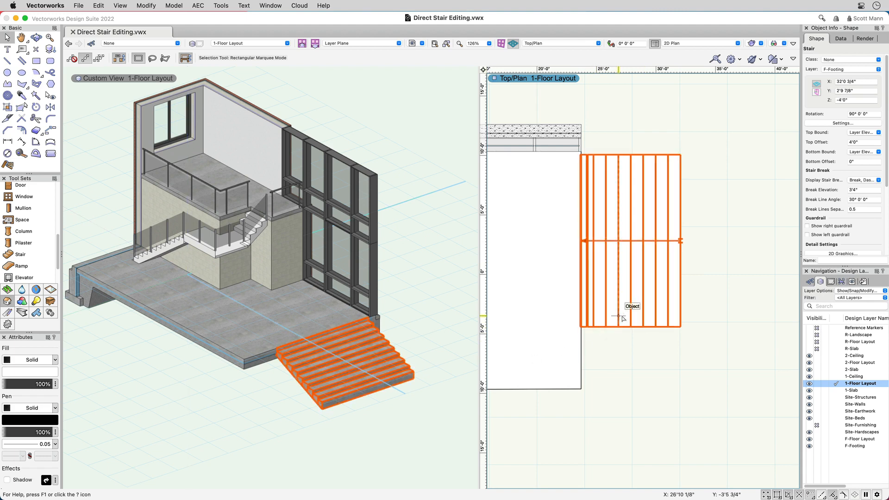
{"action": "left_click", "coordinate": [21, 107]}
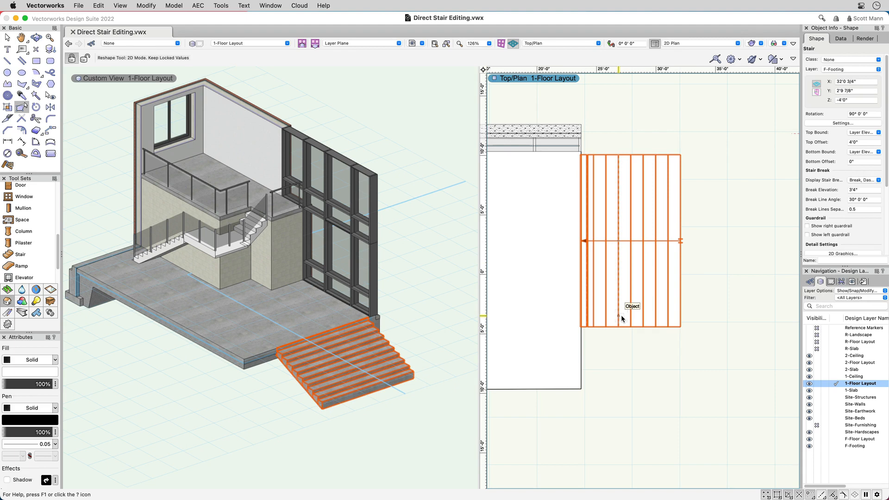
{"action": "left_click", "coordinate": [85, 58]}
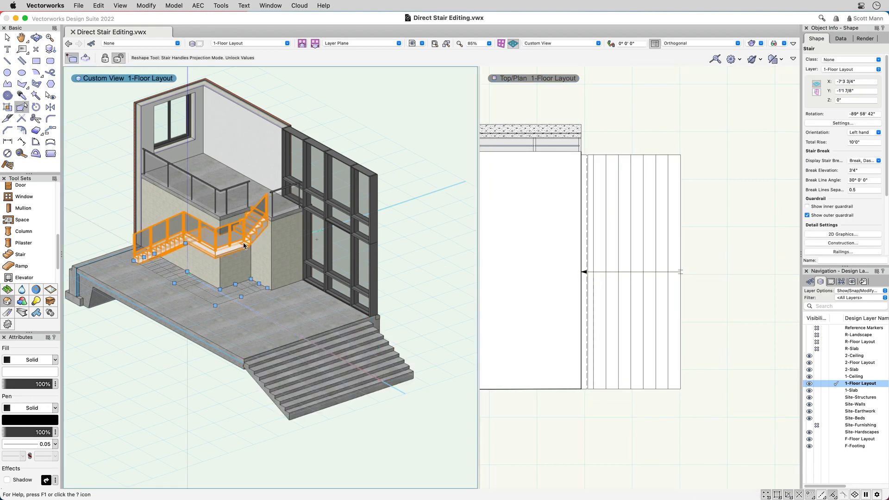
{"action": "mouse_move", "coordinate": [222, 215]}
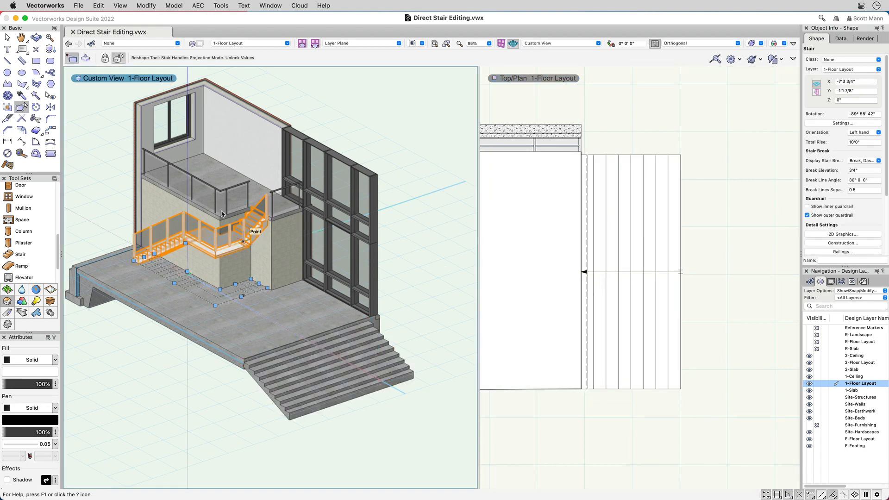
Step: Drag the L-shaped stair's handles with Reshape in stair handles mode in the 3D view
{"action": "left_click", "coordinate": [85, 58]}
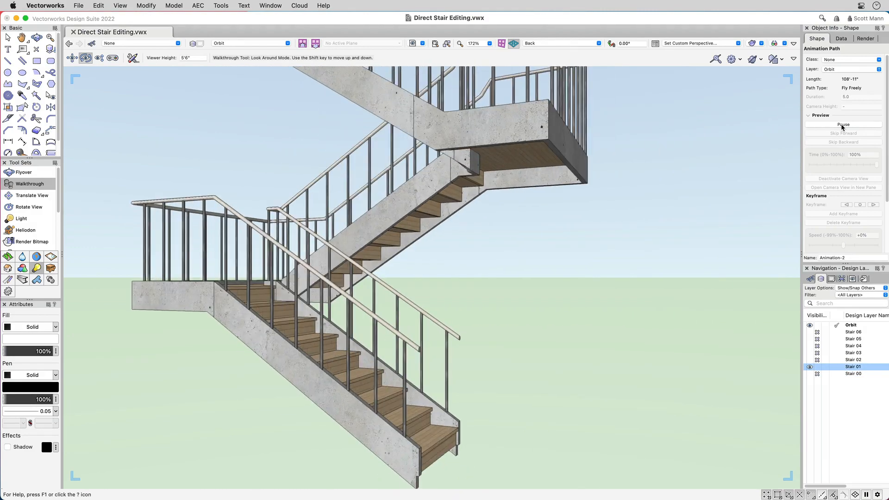
Step: Play, then resume, the stair walkthrough animation preview in Object Info
{"action": "left_click", "coordinate": [843, 125]}
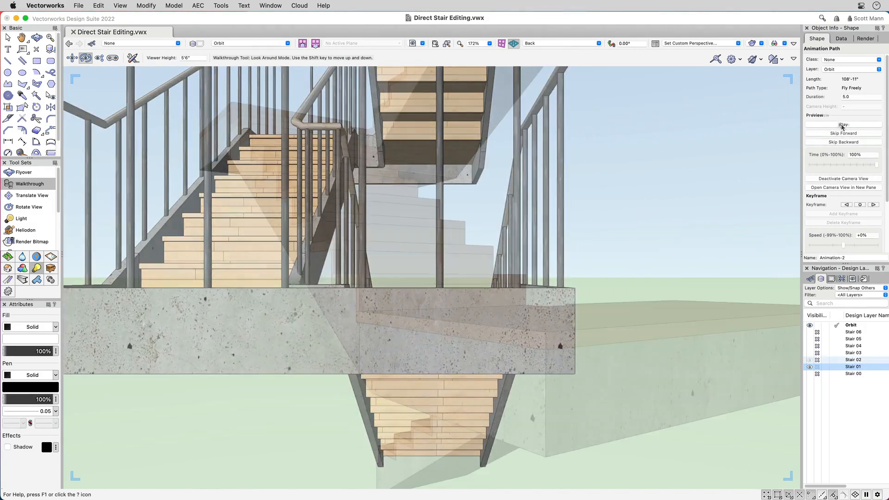
{"action": "left_click", "coordinate": [843, 124]}
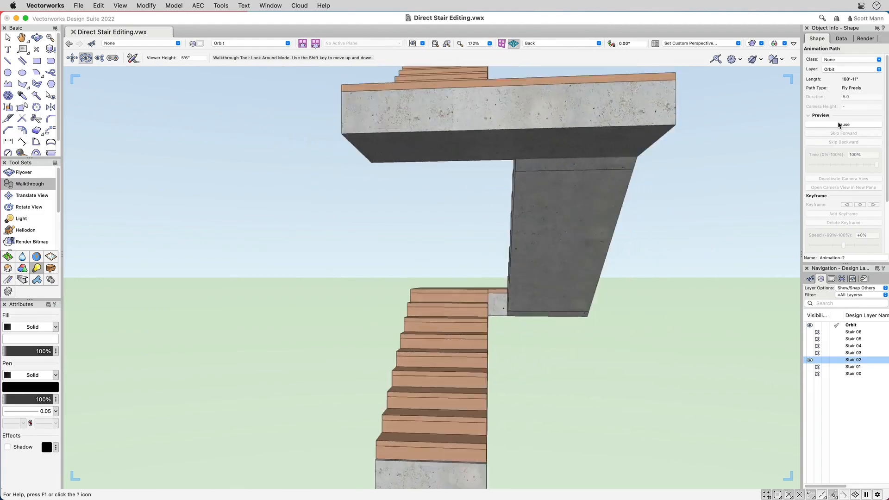